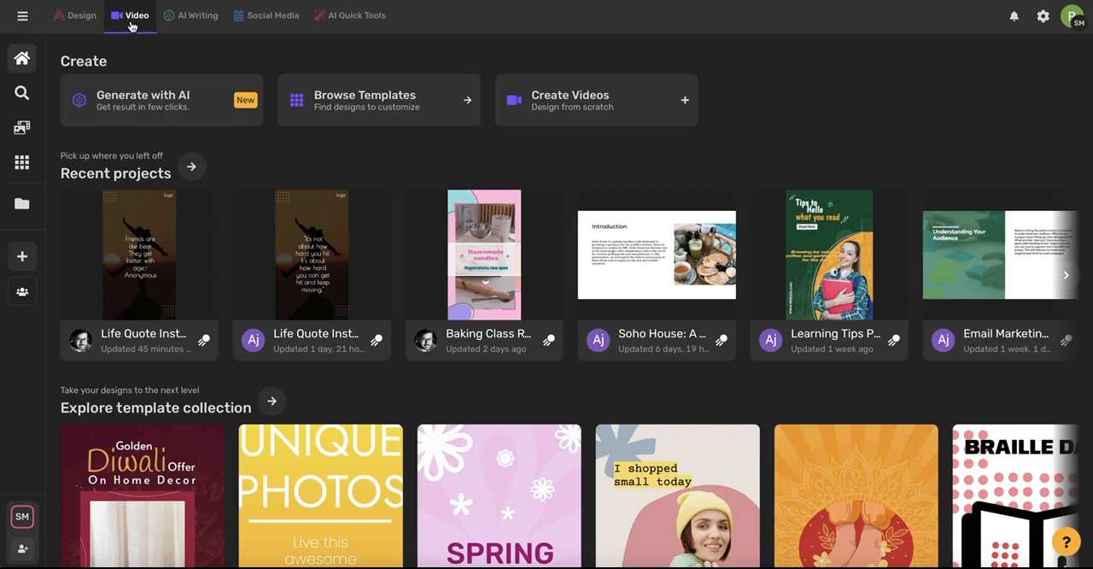
{"action": "mouse_move", "coordinate": [95, 225]}
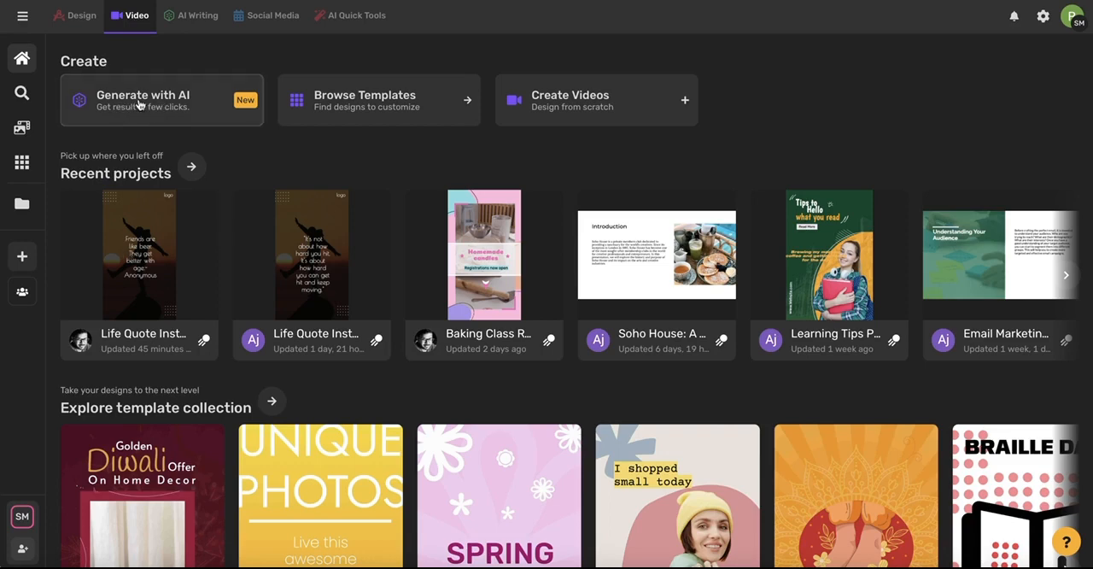
Generate an AI presentation about the effects of global warming with advanced options enabled.
{"action": "left_click", "coordinate": [161, 99]}
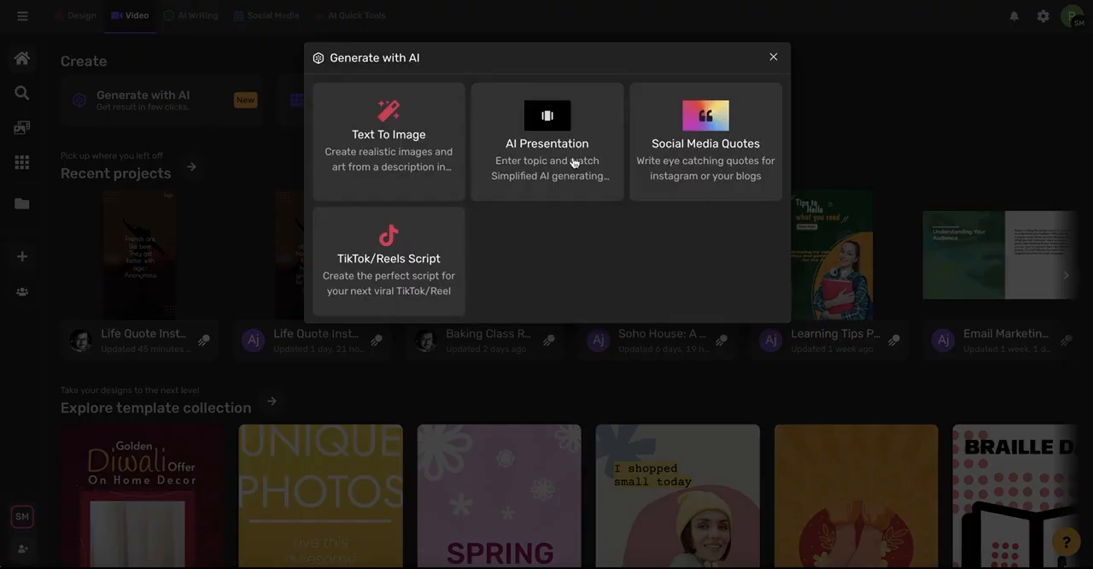
{"action": "mouse_move", "coordinate": [547, 160]}
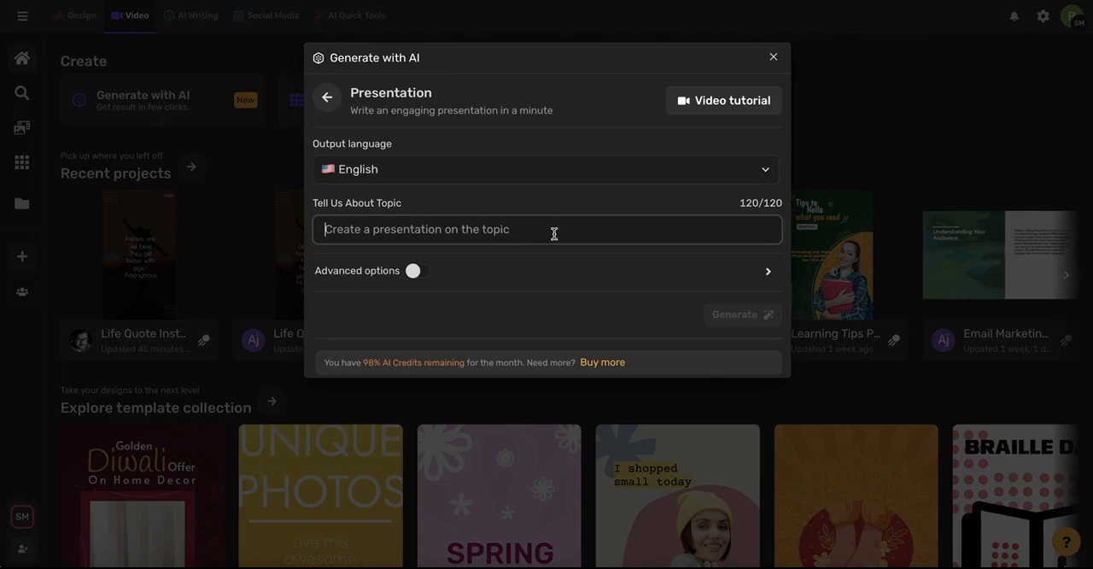
{"action": "type", "text": "Create a presentation"}
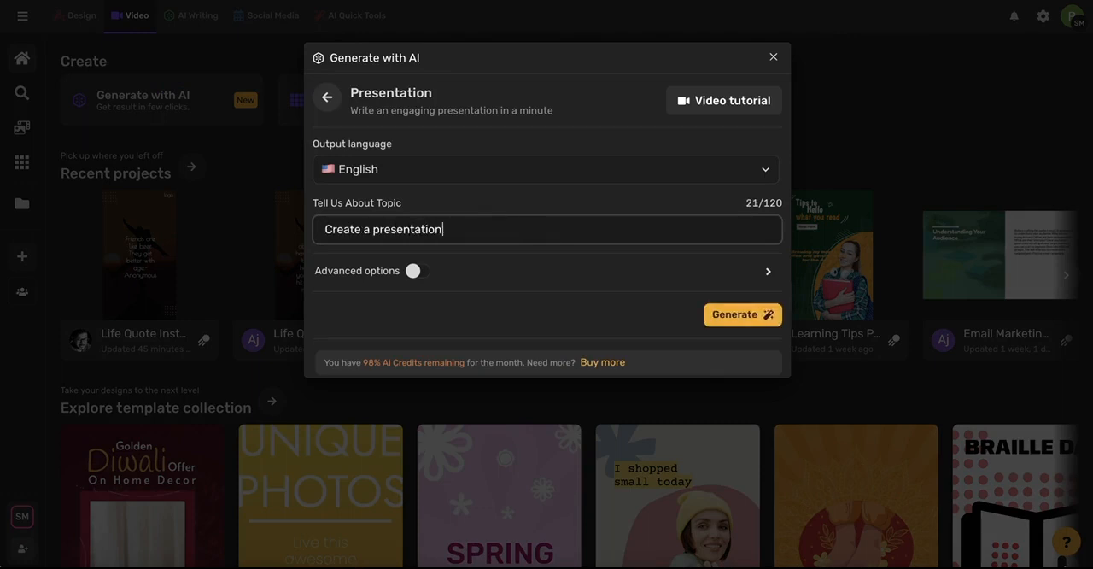
{"action": "type", "text": "about the effects of global warming"}
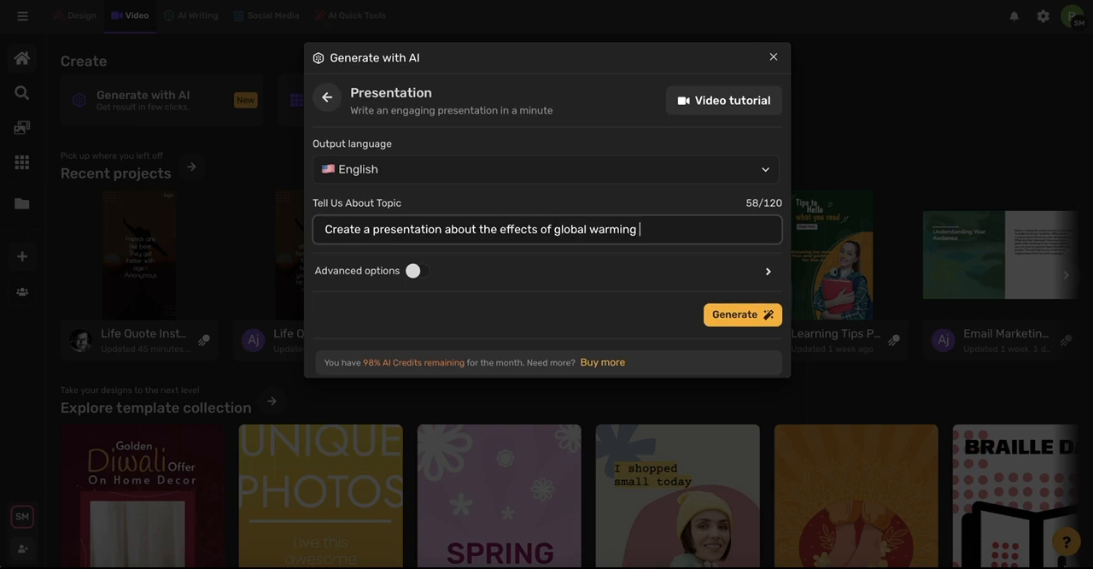
{"action": "left_click", "coordinate": [417, 271]}
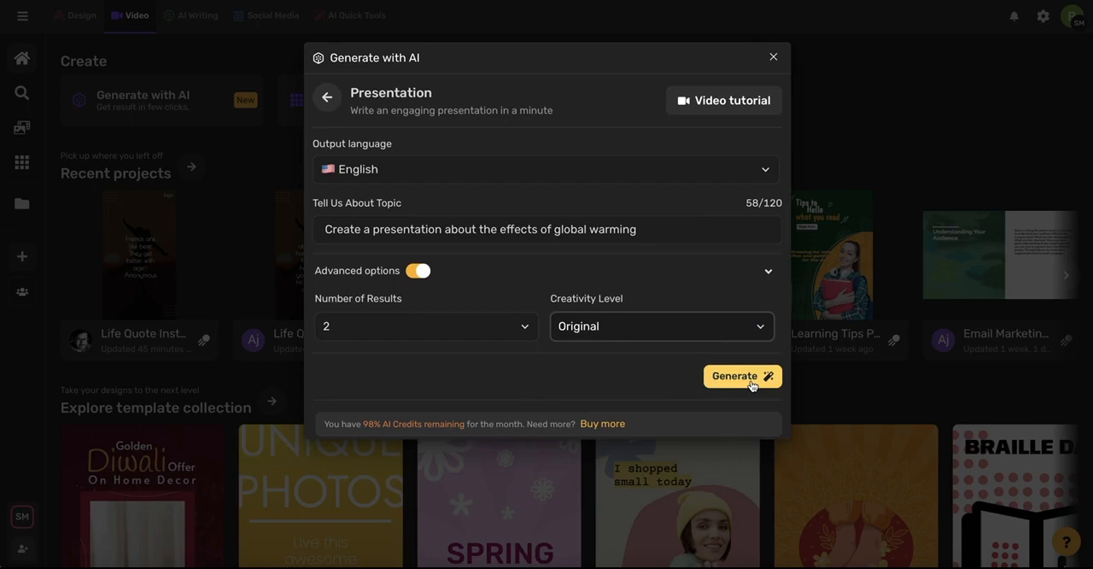
{"action": "left_click", "coordinate": [736, 376]}
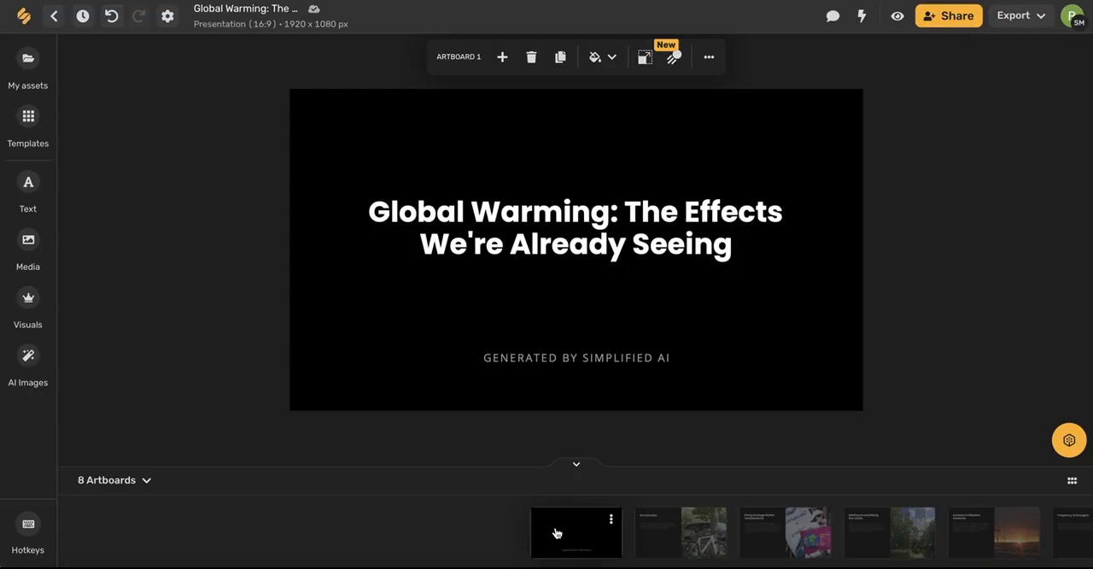
View the Introduction slide and scroll the artboard strip to browse the slides.
{"action": "left_click", "coordinate": [576, 532]}
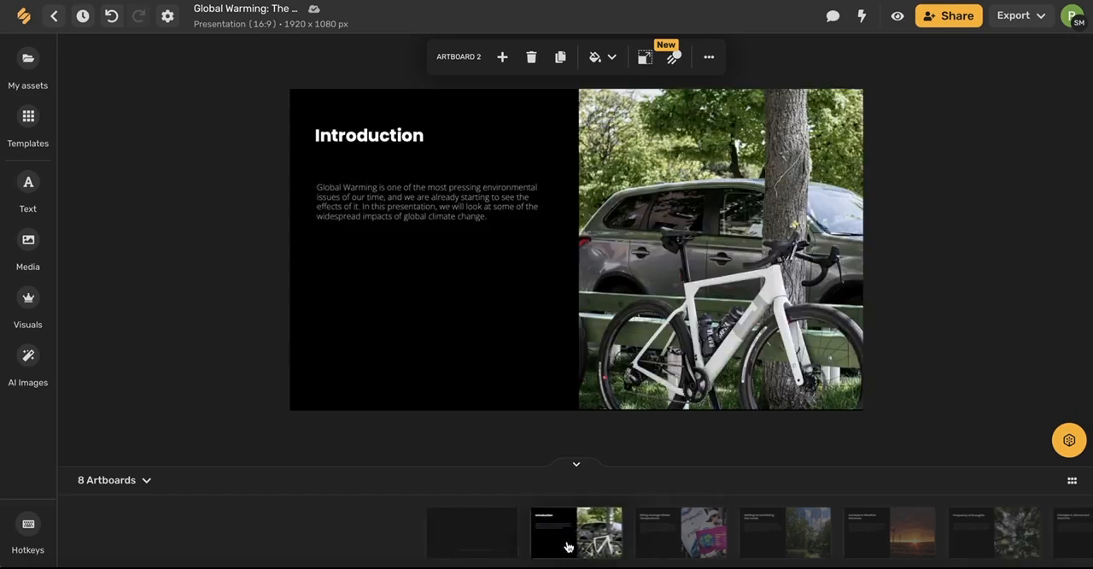
{"action": "mouse_move", "coordinate": [559, 536]}
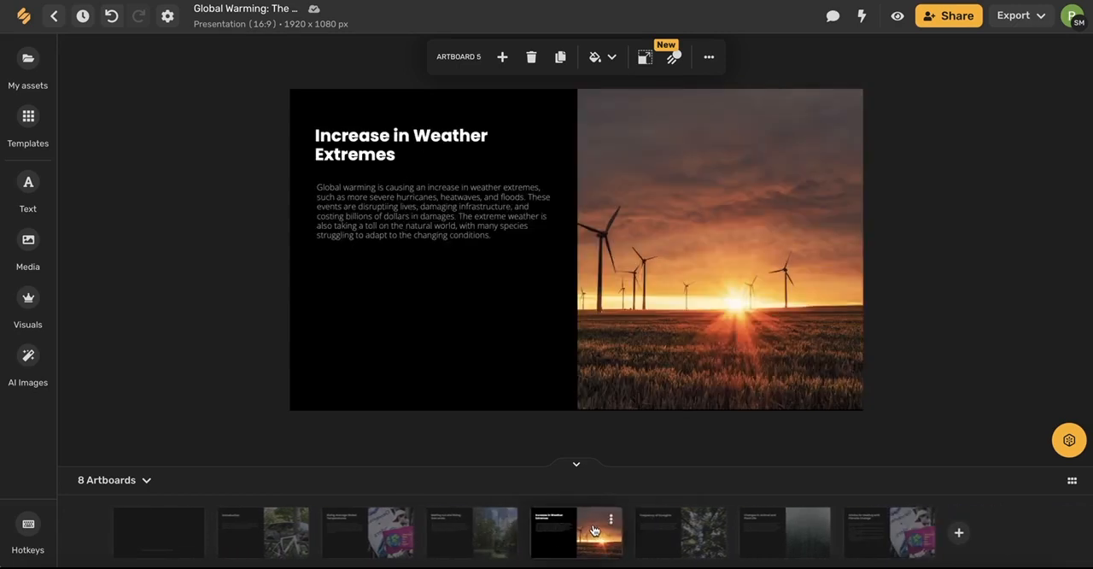
{"action": "scroll", "scroll_direction": "right", "scroll_amount": 3}
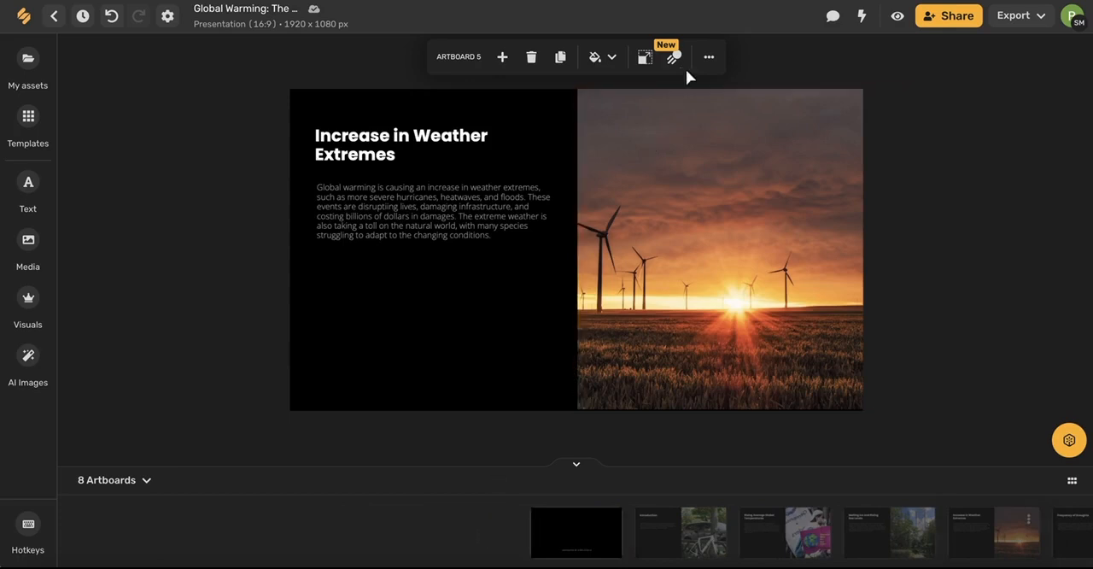
Animate the slides into an eight-scene video and lengthen the last scene to 6.8 seconds.
{"action": "left_click", "coordinate": [673, 56]}
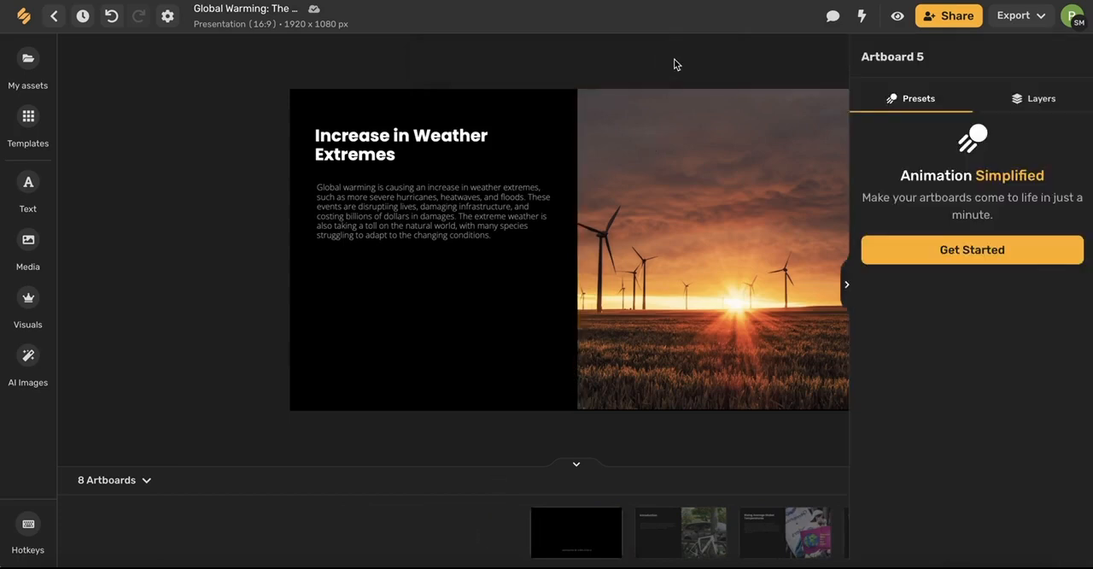
{"action": "mouse_move", "coordinate": [971, 249]}
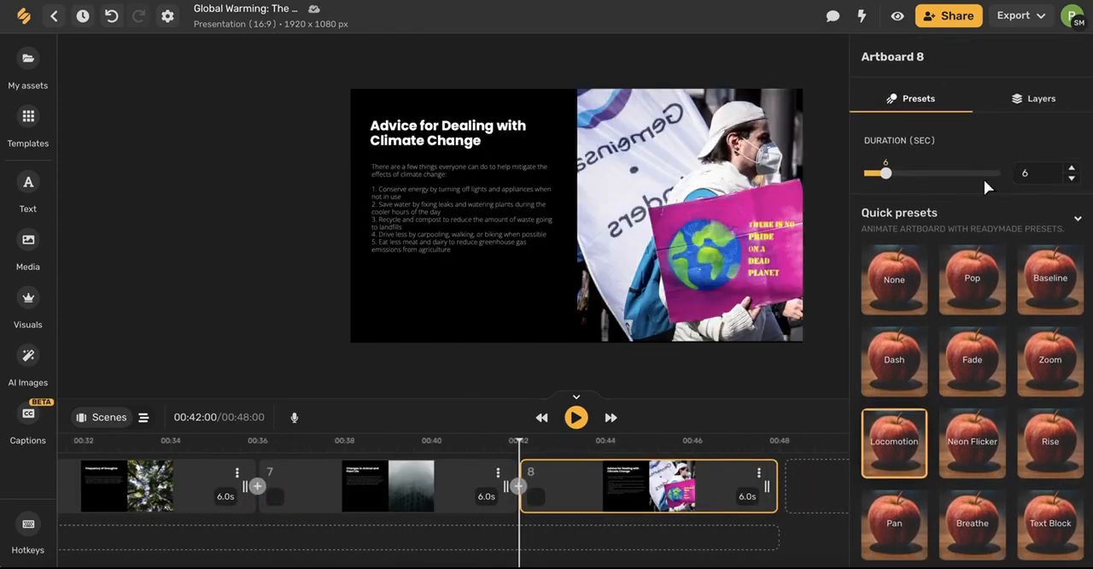
{"action": "left_click_drag", "start_coordinate": [885, 173], "coordinate": [905, 173]}
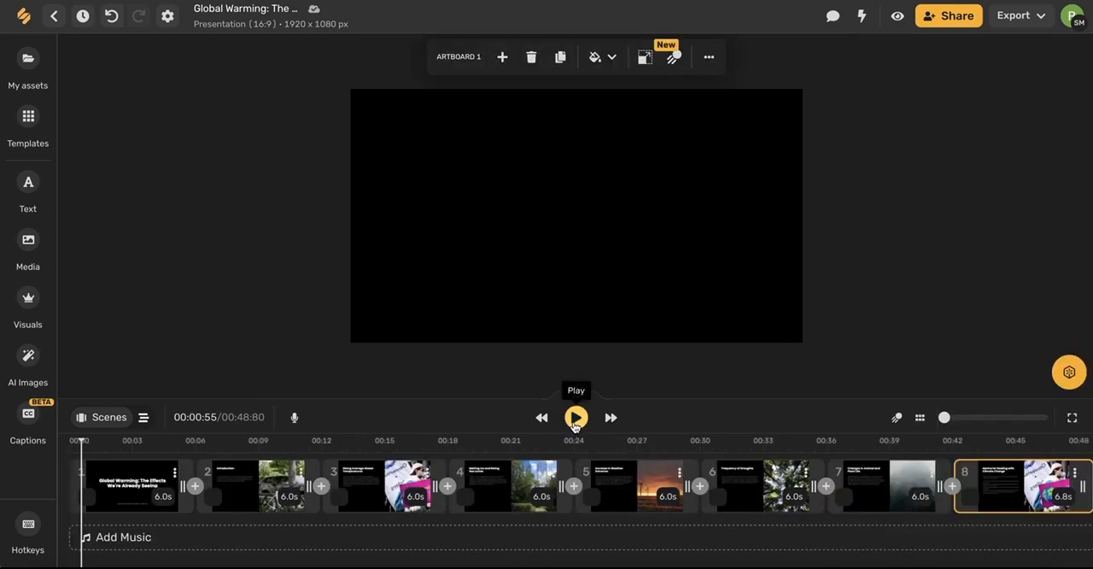
Play the video preview on the timeline.
{"action": "left_click", "coordinate": [575, 418]}
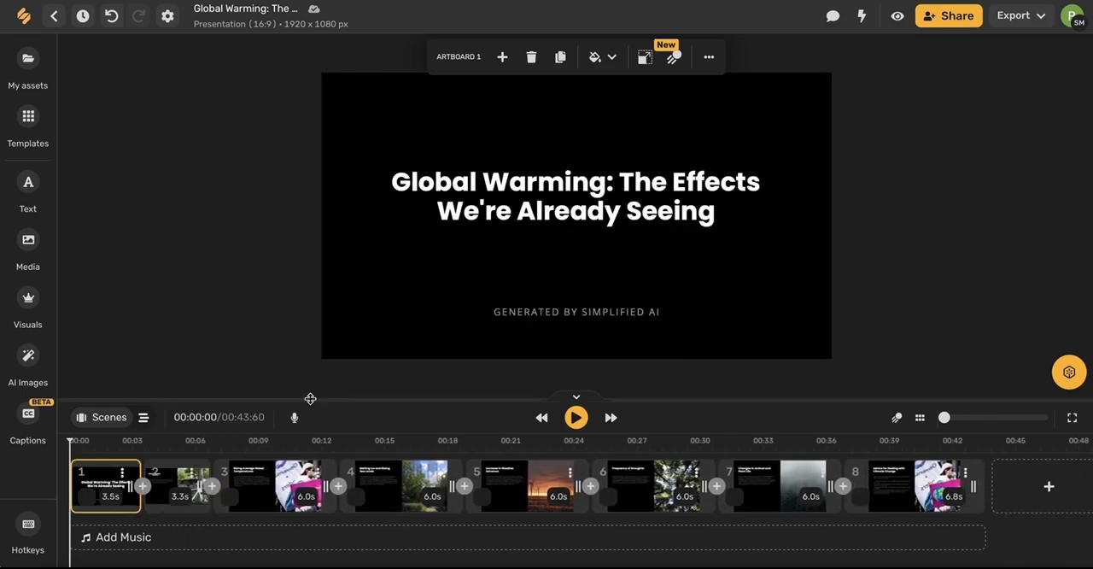
{"action": "left_click", "coordinate": [293, 417]}
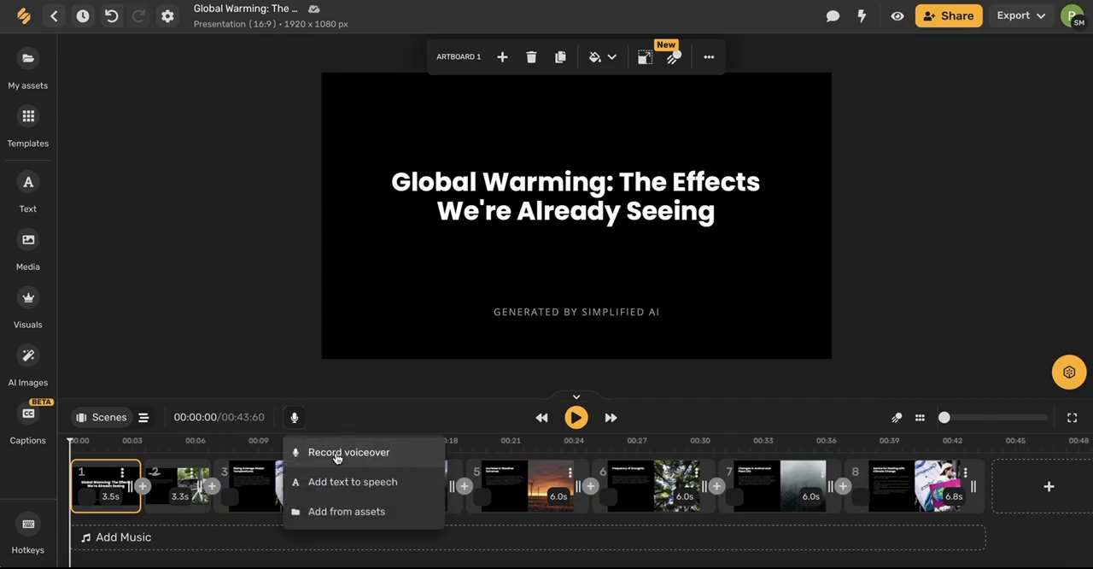
{"action": "mouse_move", "coordinate": [348, 482]}
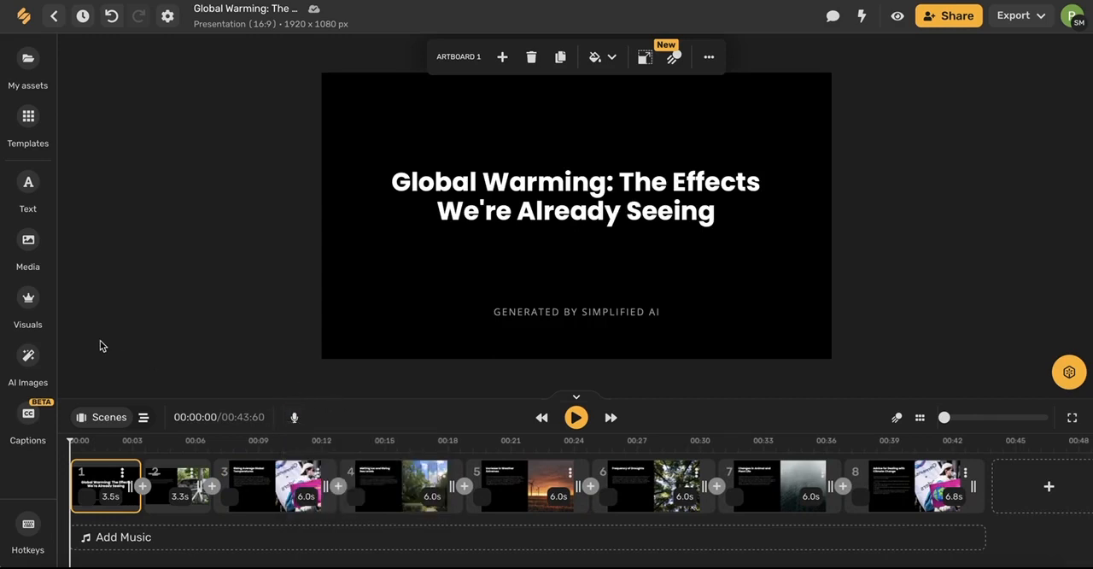
{"action": "left_click", "coordinate": [28, 245]}
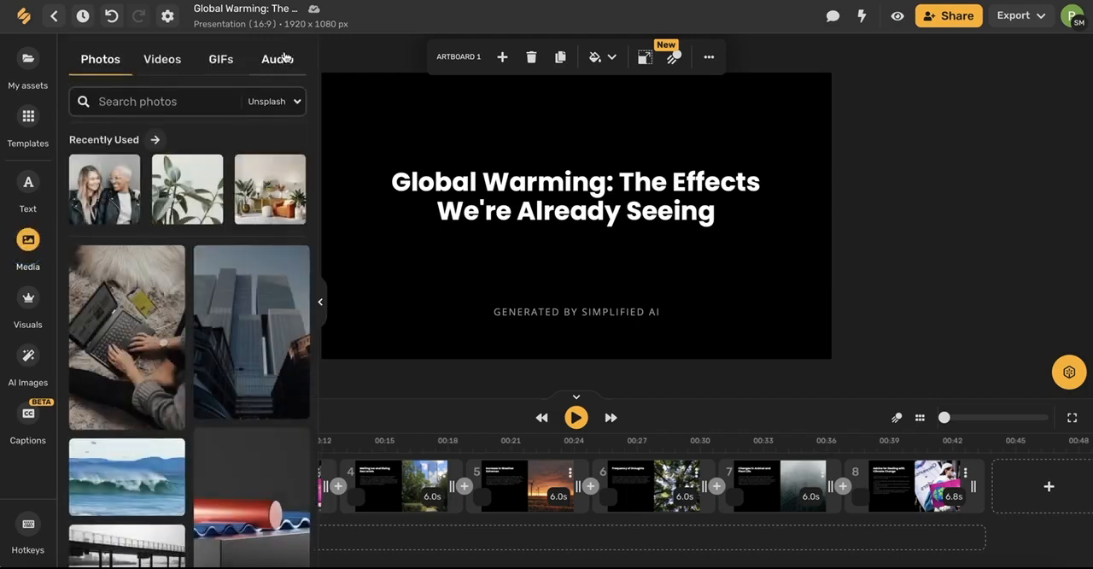
{"action": "left_click", "coordinate": [277, 59]}
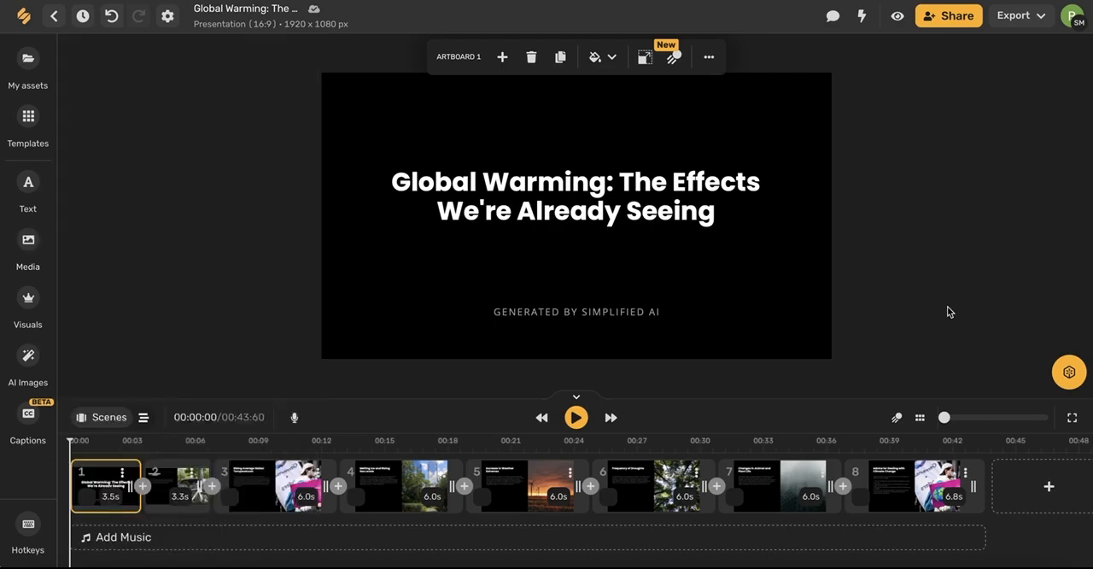
{"action": "mouse_move", "coordinate": [948, 16]}
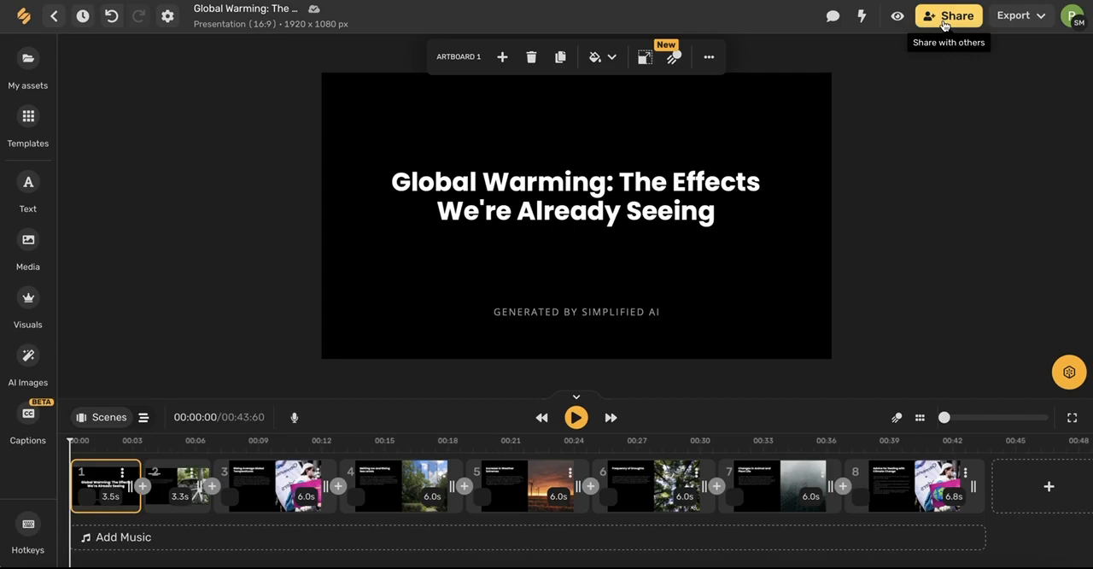
{"action": "left_click", "coordinate": [1014, 15]}
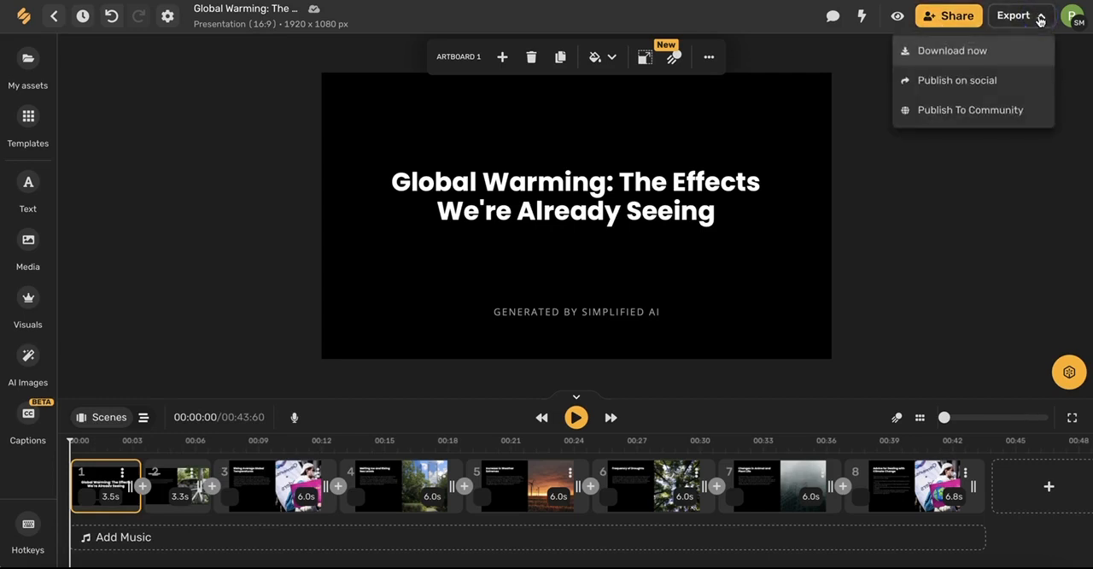
{"action": "mouse_move", "coordinate": [968, 89]}
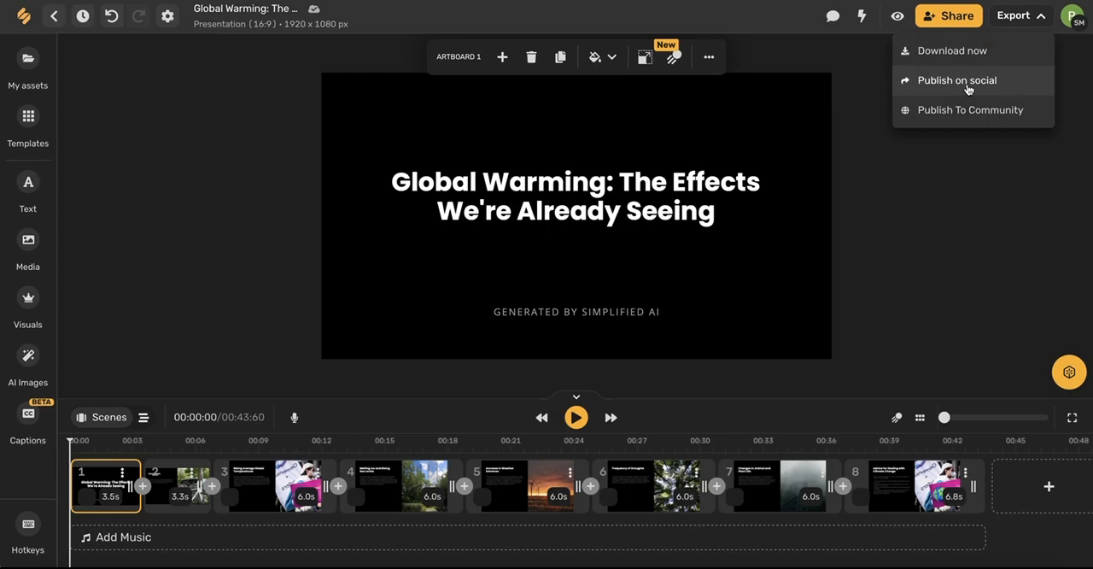
{"action": "left_click", "coordinate": [977, 234]}
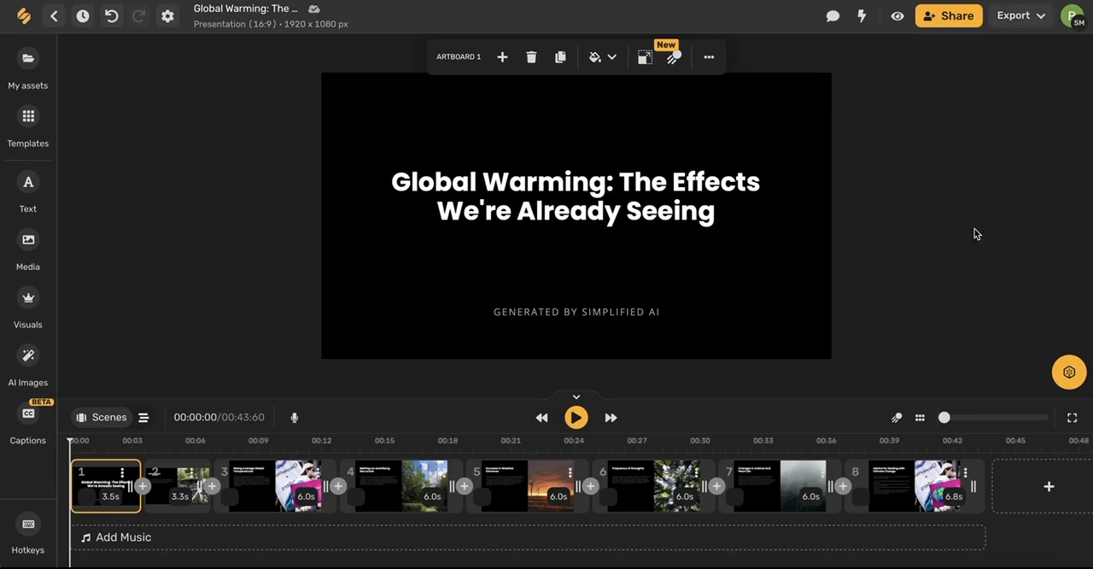